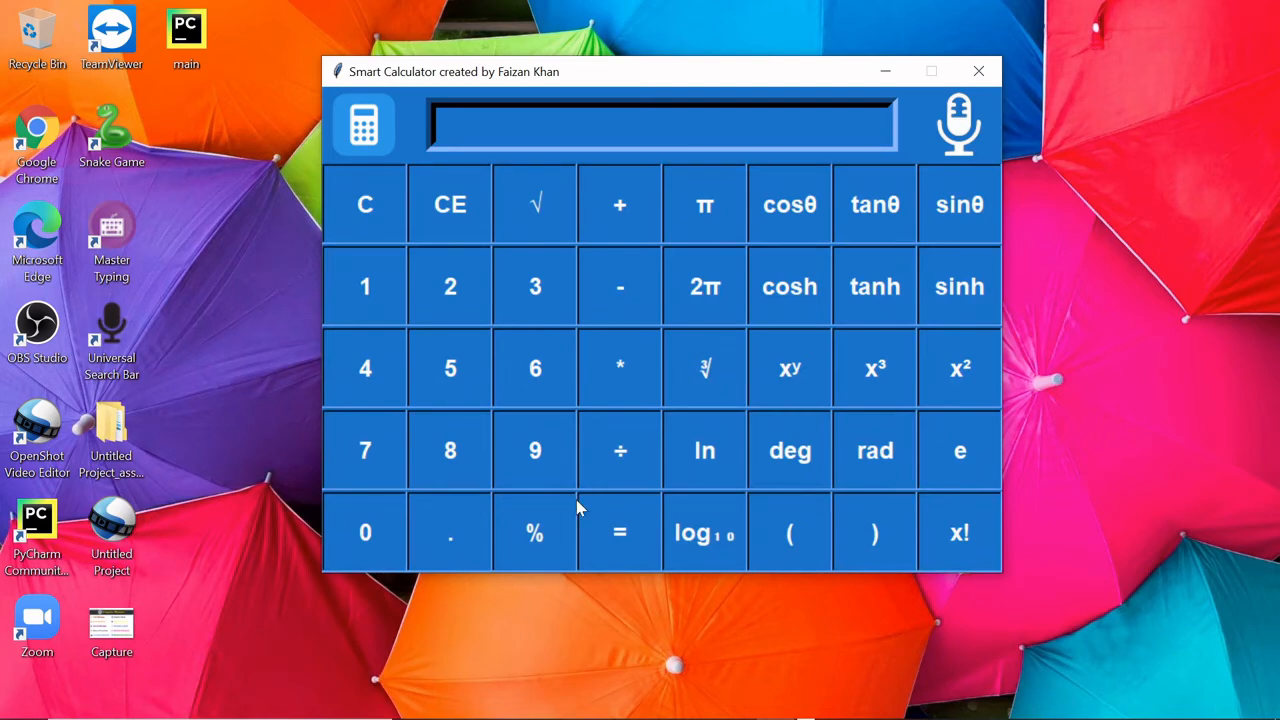
pyautogui.moveTo(424, 100)
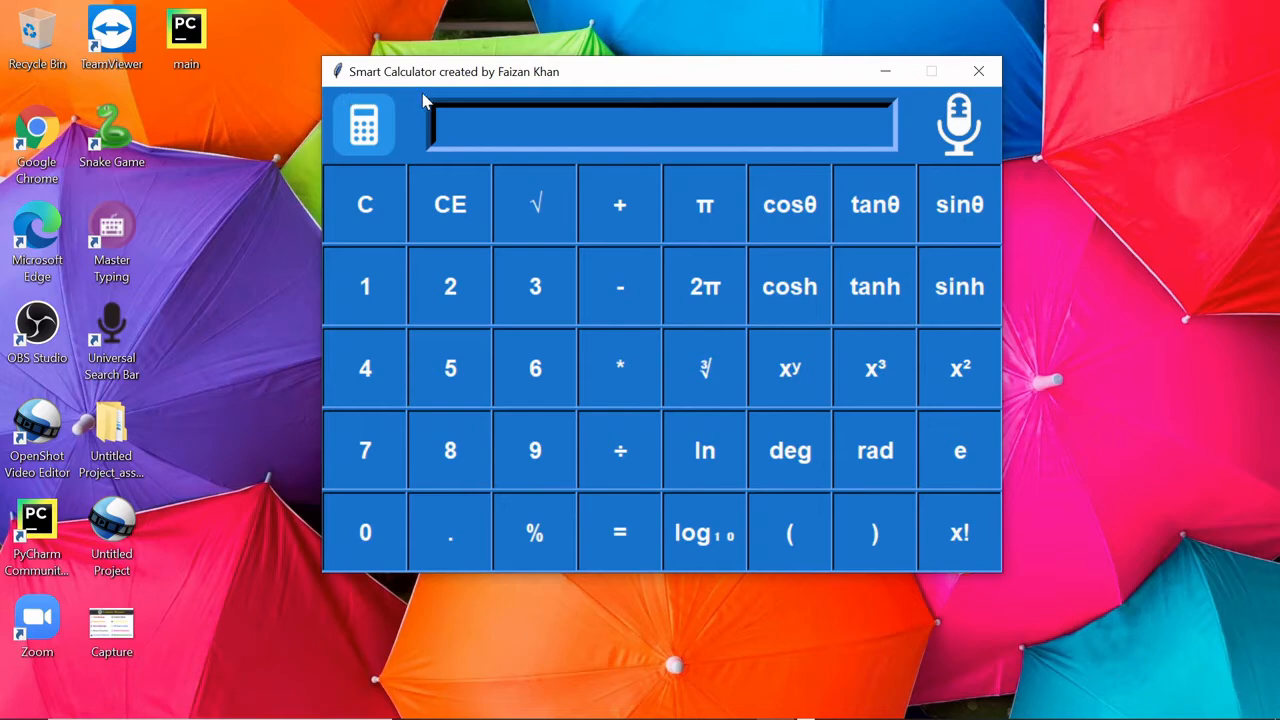
pyautogui.moveTo(504, 96)
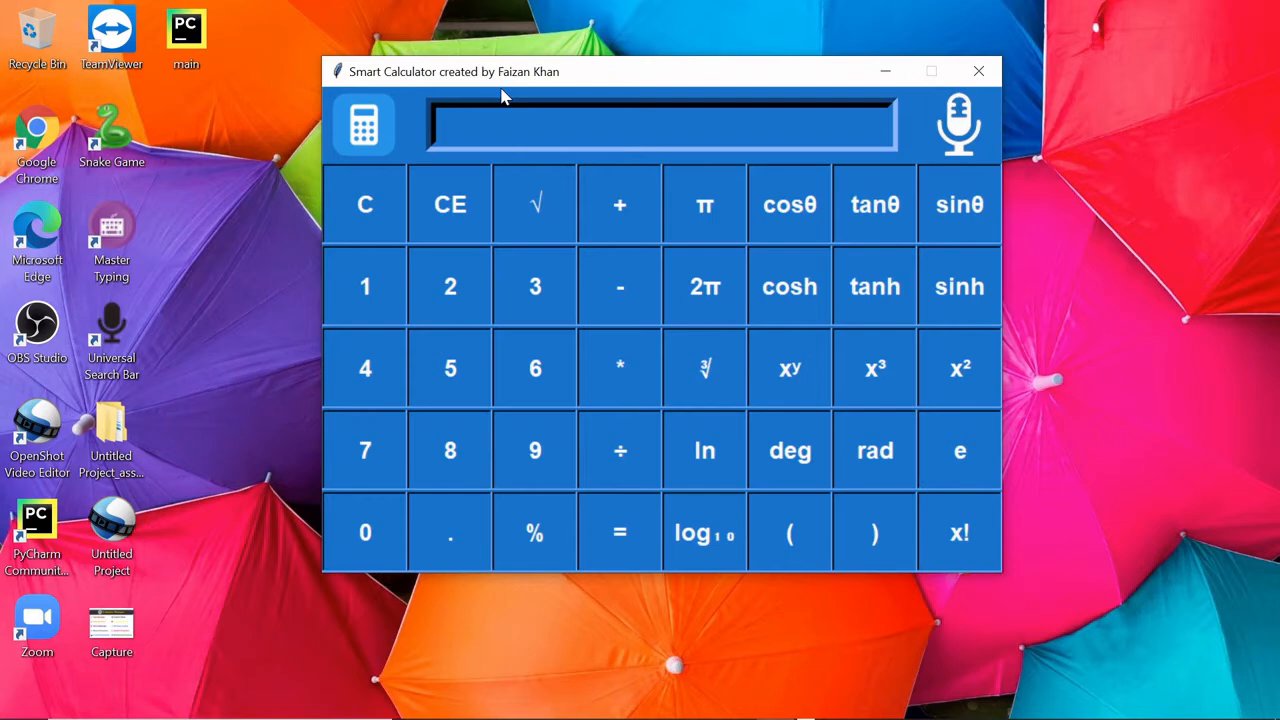
pyautogui.moveTo(448, 368)
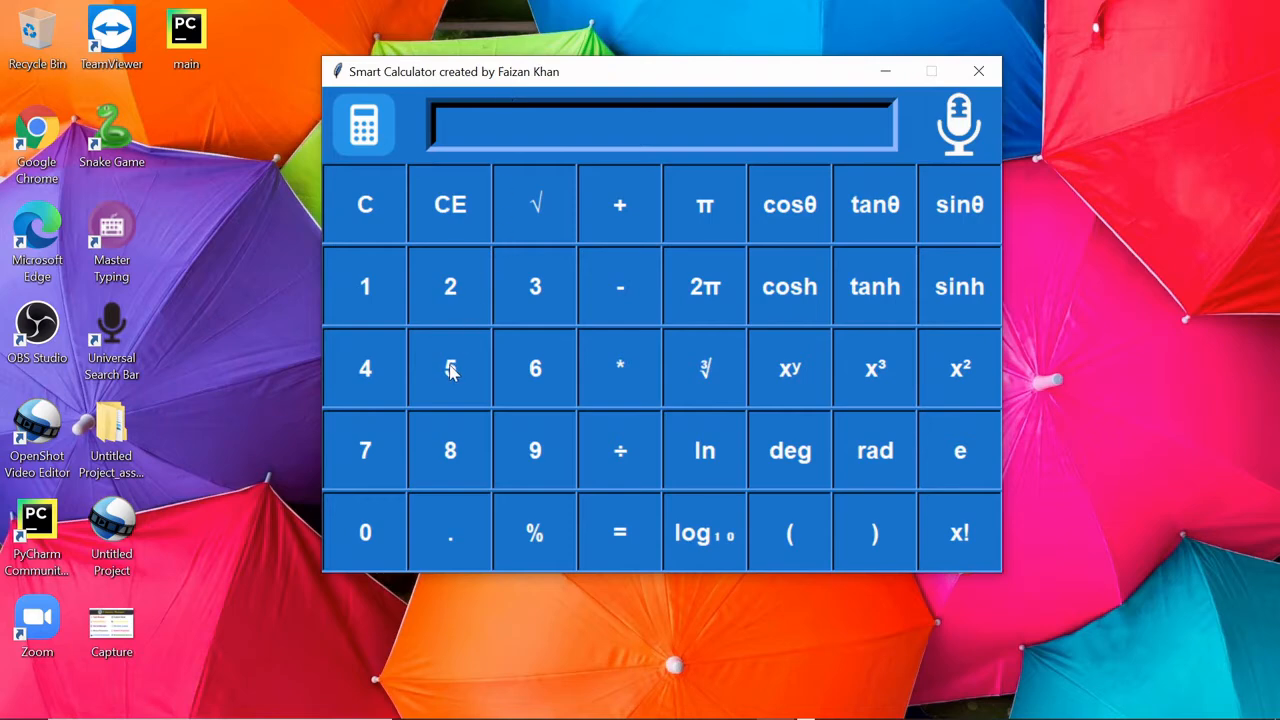
# Enter a number, clear the entry, then enter 4 and take its square root to get 2.0
pyautogui.click(620, 204)
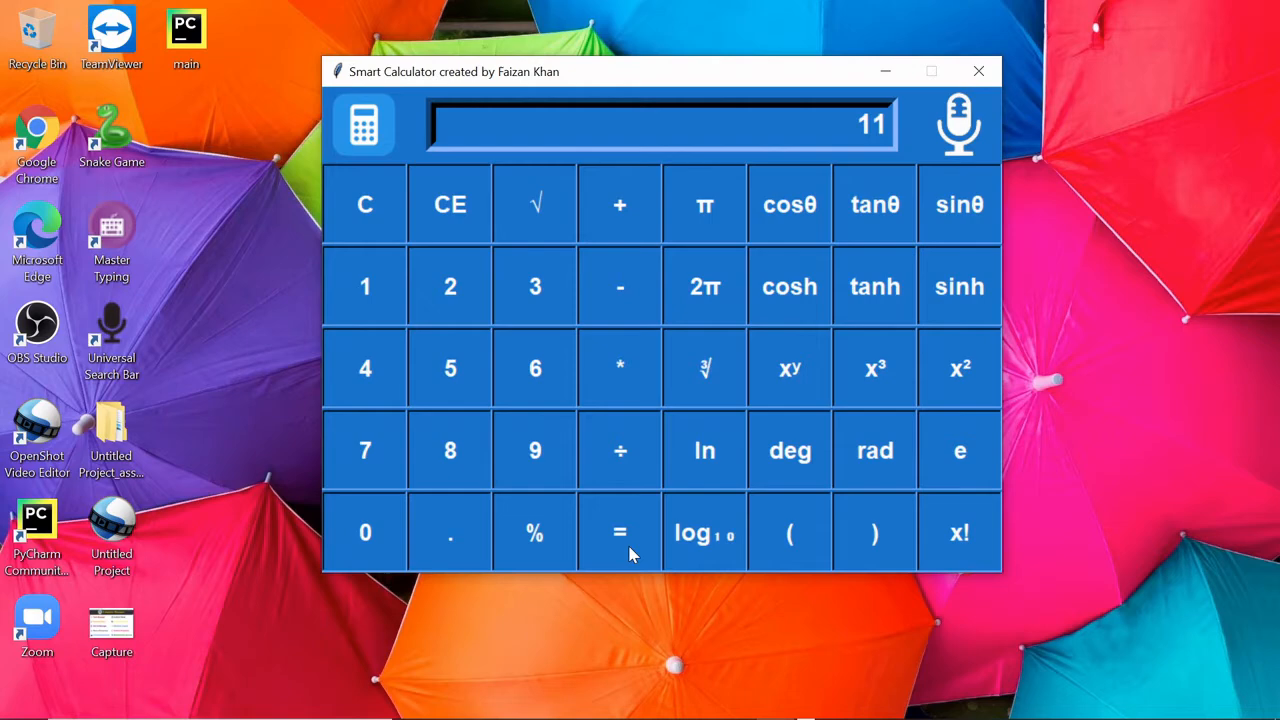
pyautogui.moveTo(452, 204)
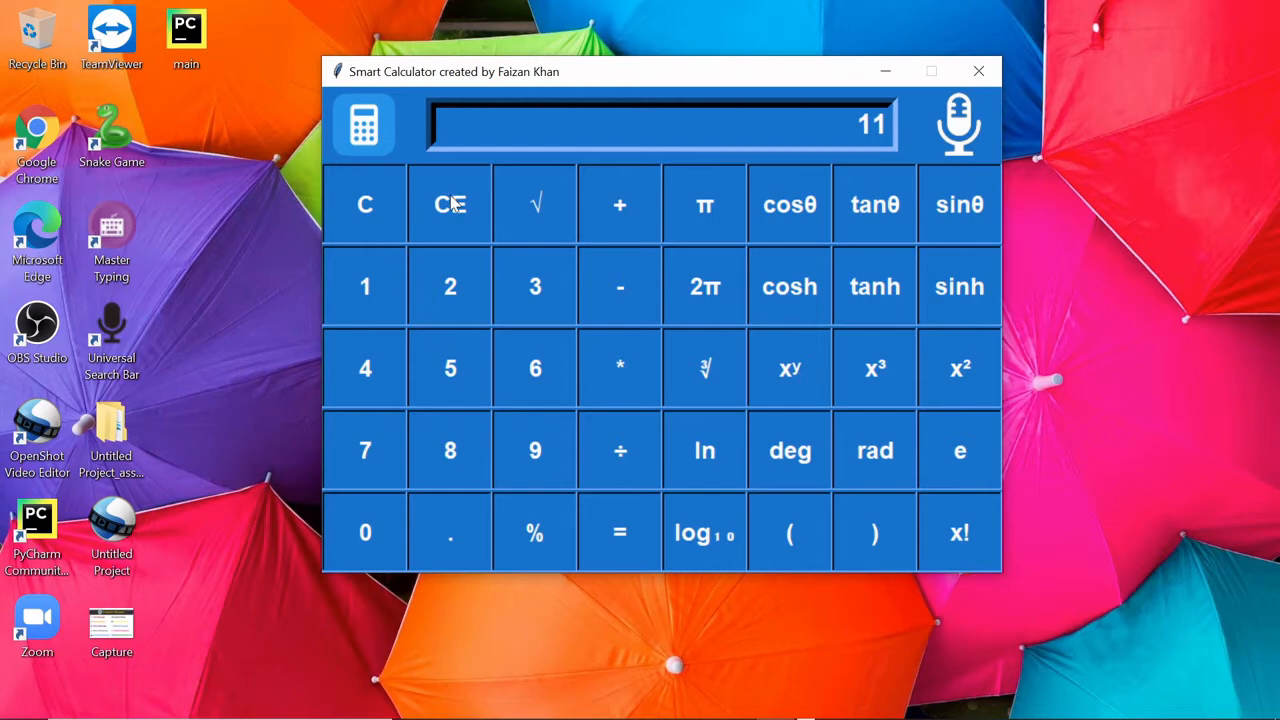
pyautogui.moveTo(364, 216)
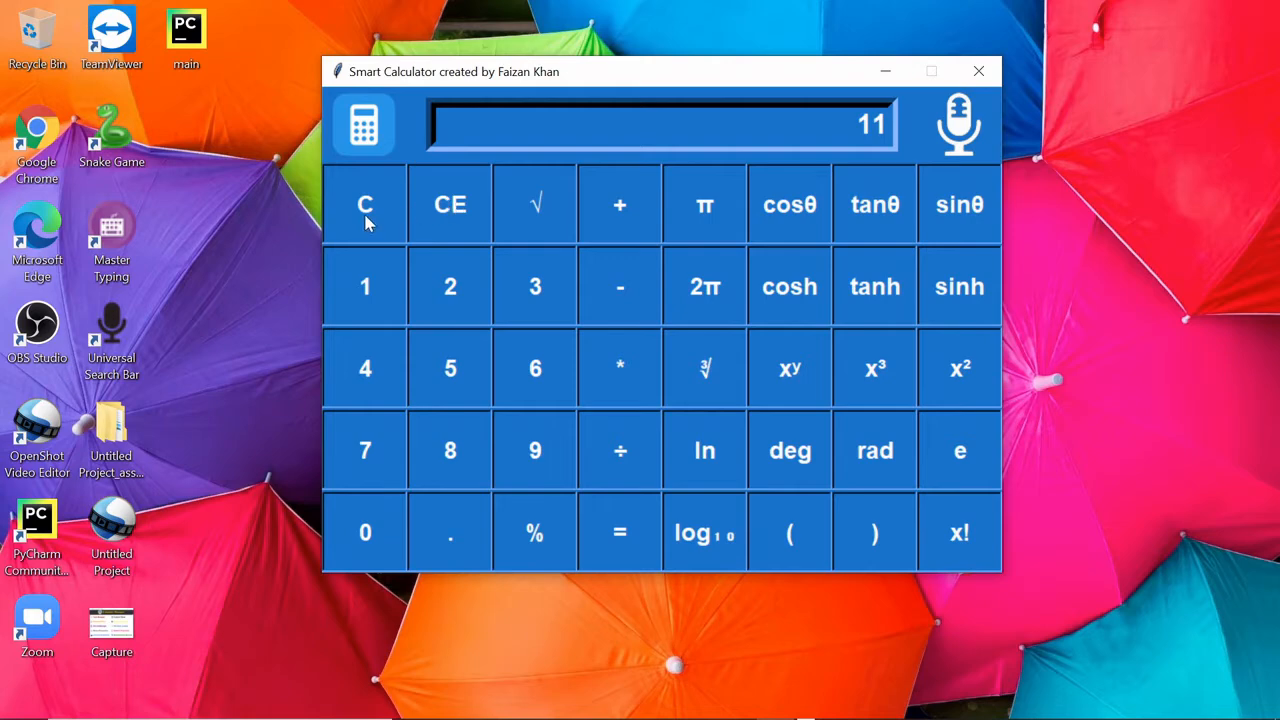
pyautogui.click(448, 204)
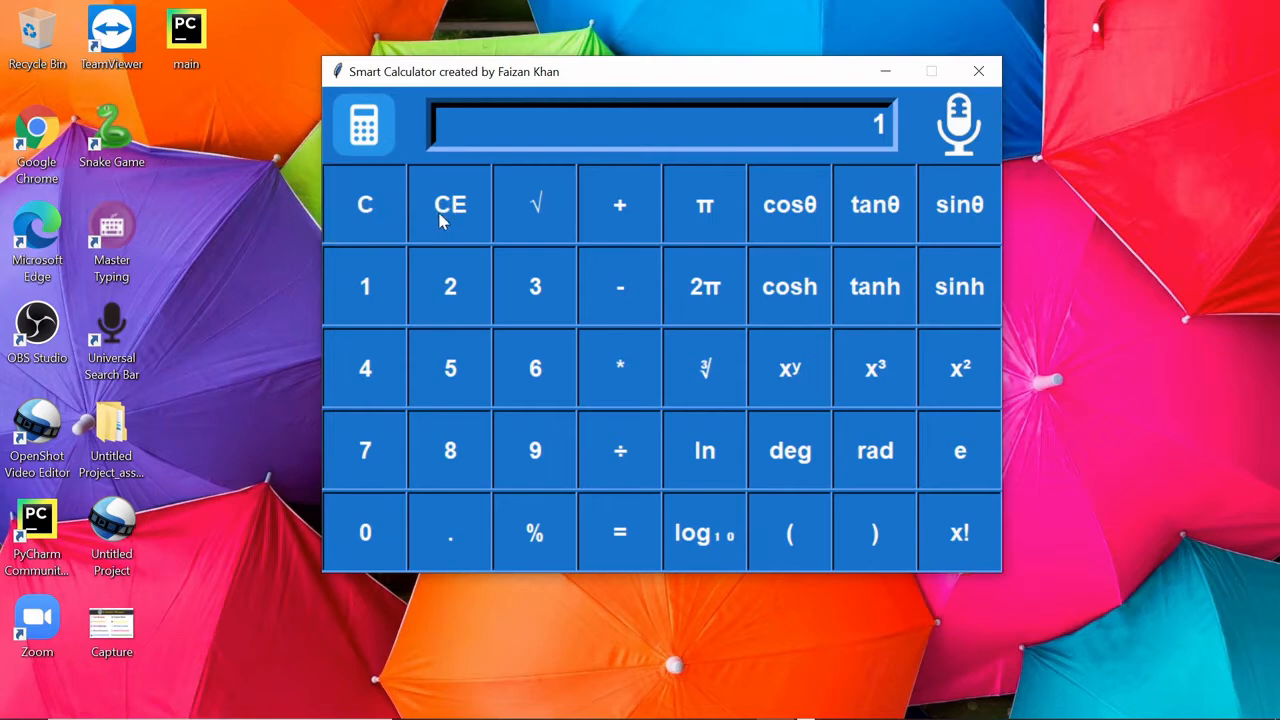
pyautogui.click(448, 204)
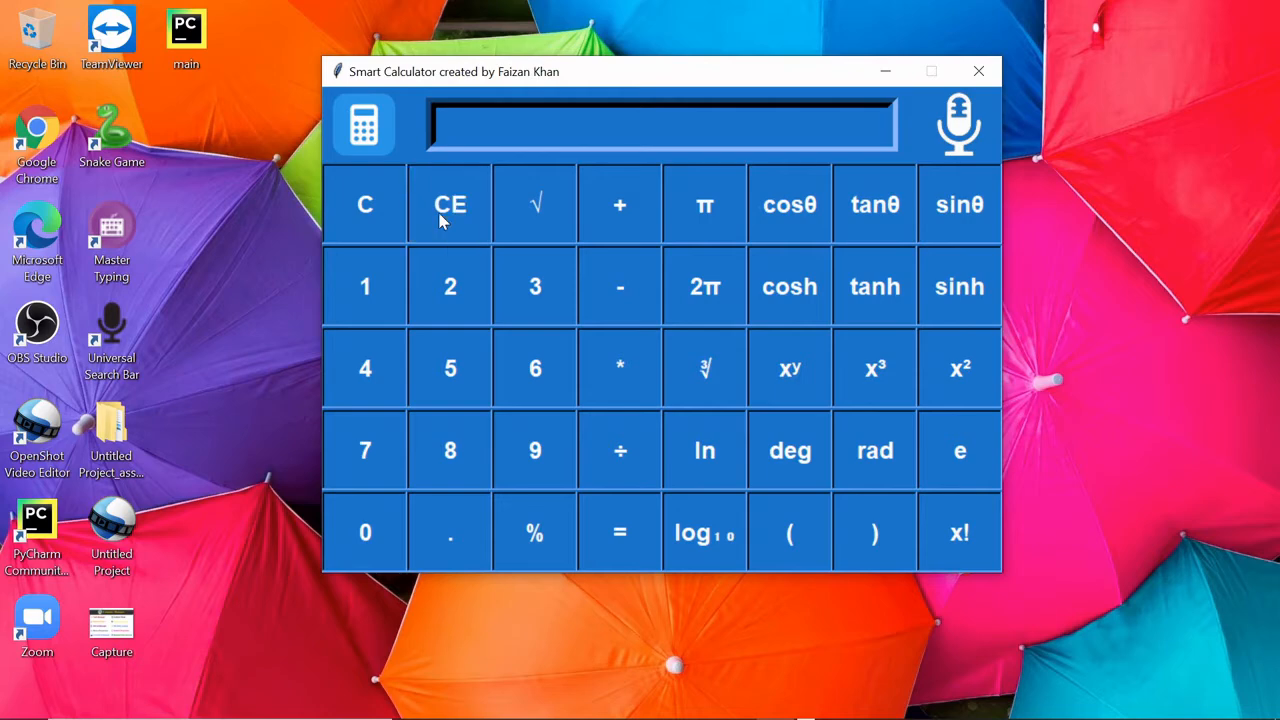
pyautogui.moveTo(688, 226)
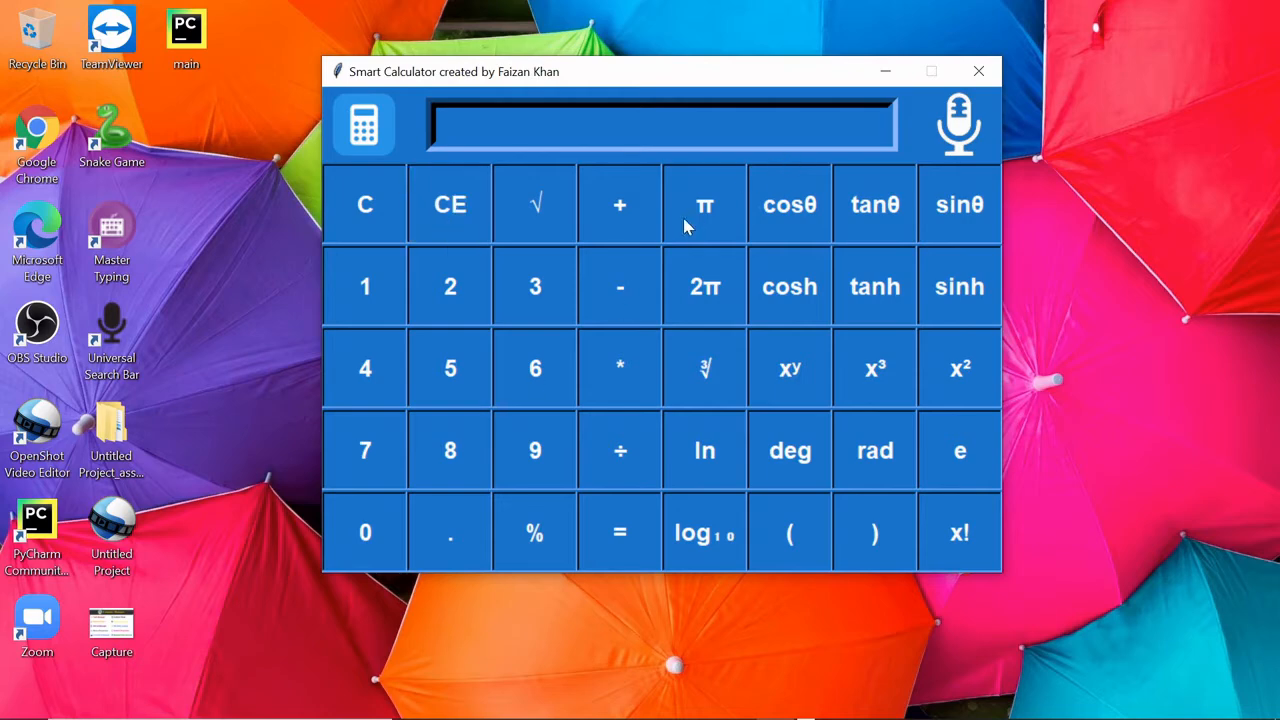
pyautogui.click(704, 204)
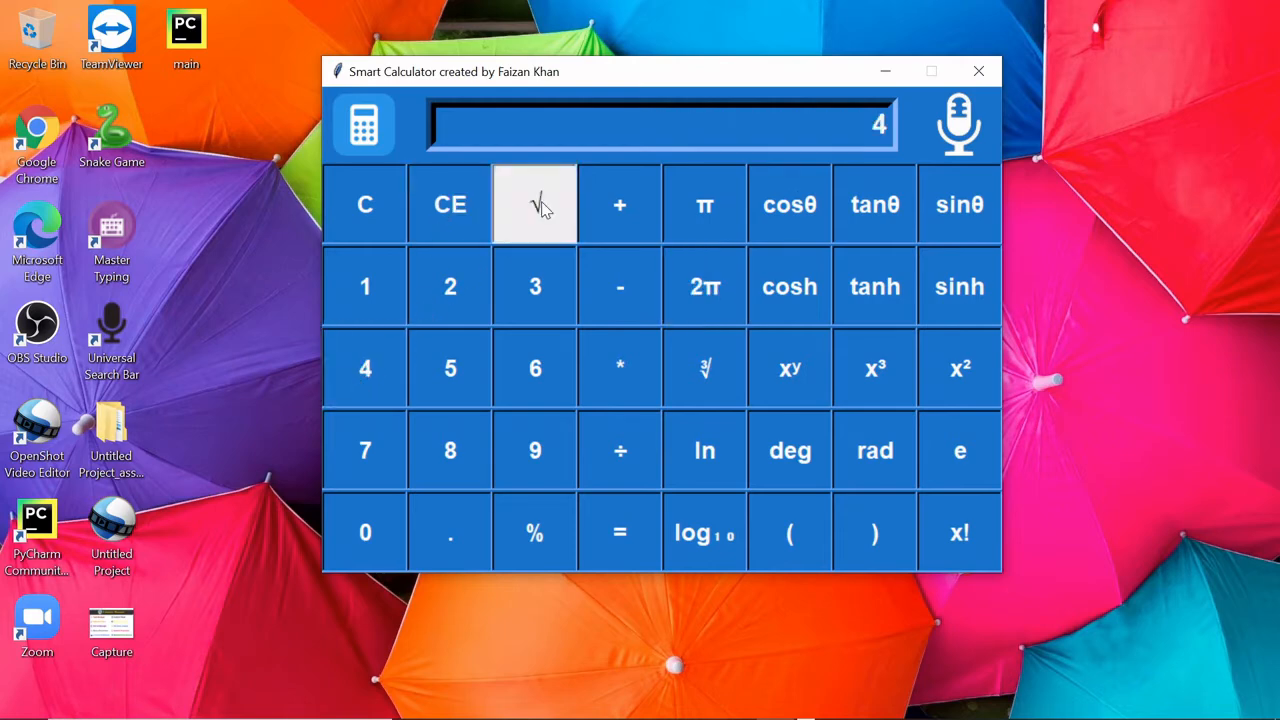
pyautogui.click(534, 204)
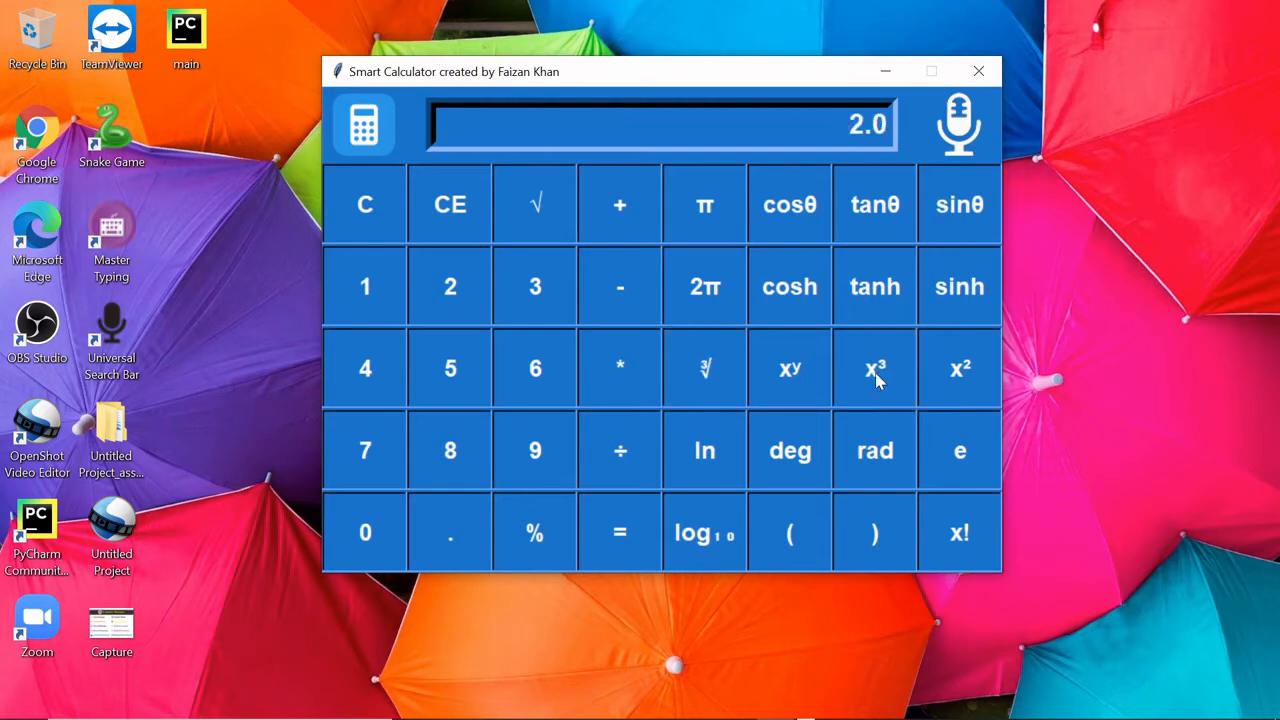
pyautogui.moveTo(960, 368)
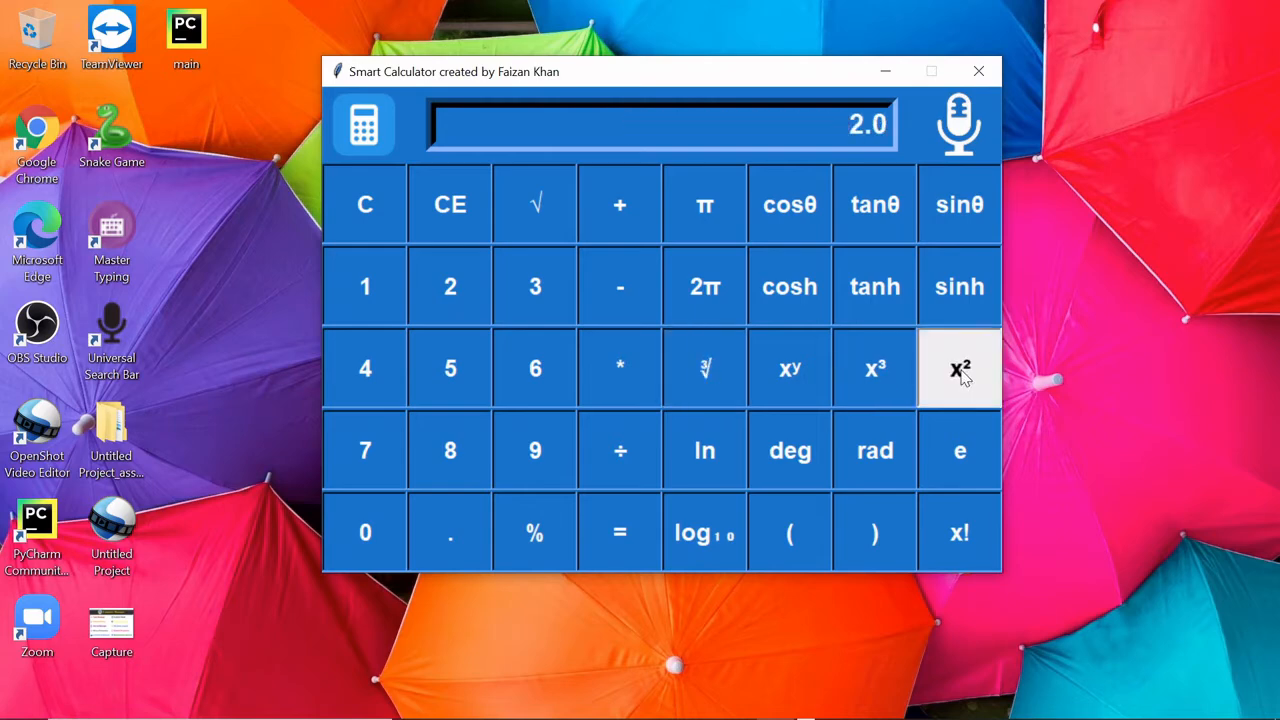
# Square 2.0, raise 4.0 to a power, apply log and ln to reach 1.85294…, then clear for a new entry
pyautogui.click(960, 368)
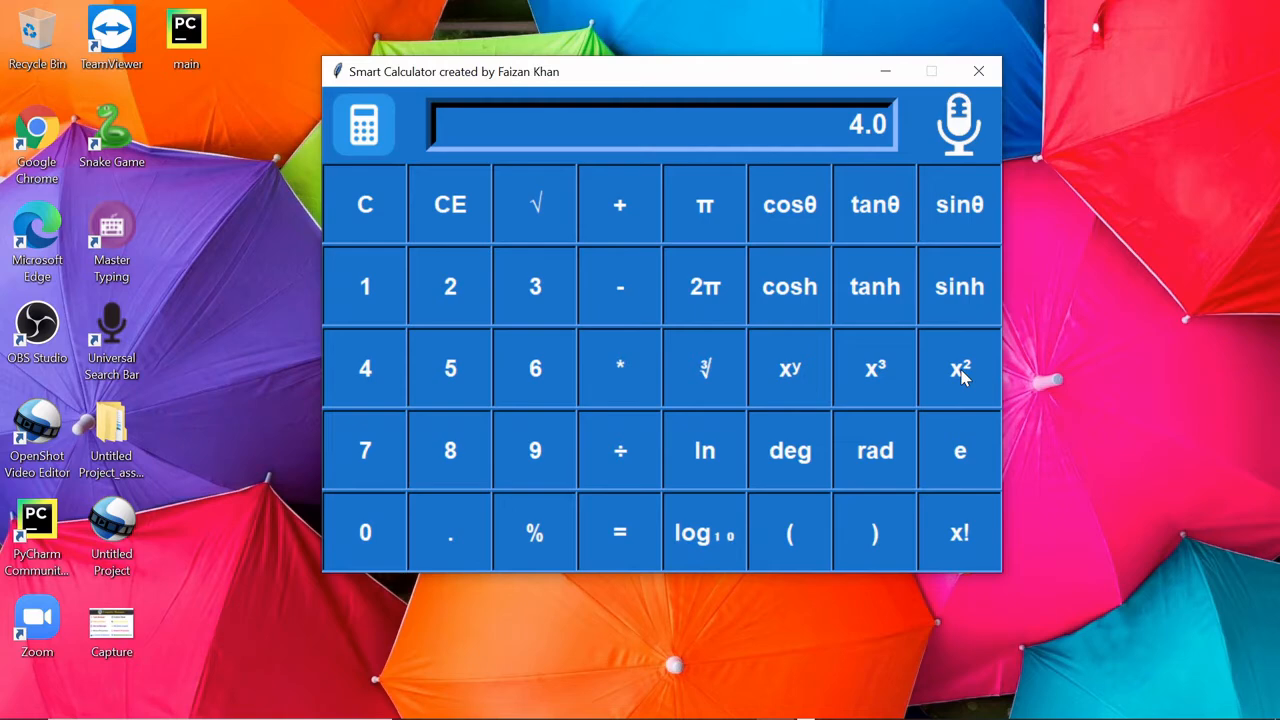
pyautogui.click(788, 368)
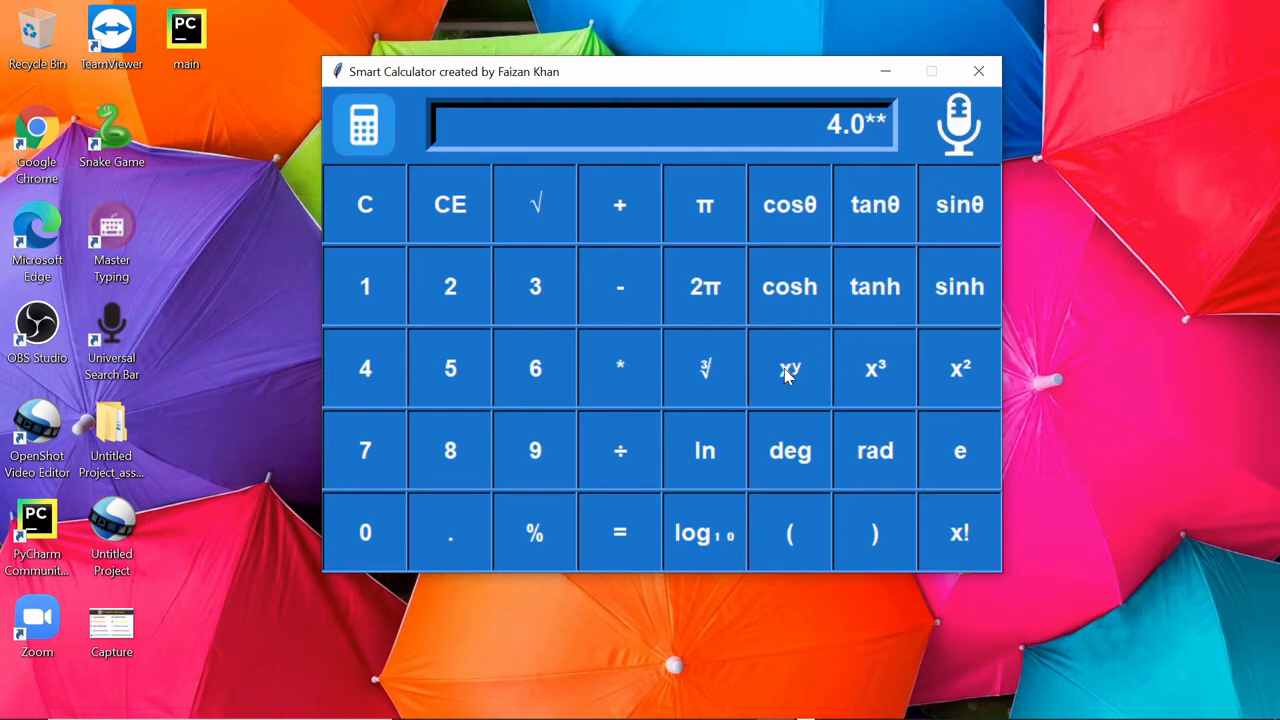
pyautogui.click(536, 368)
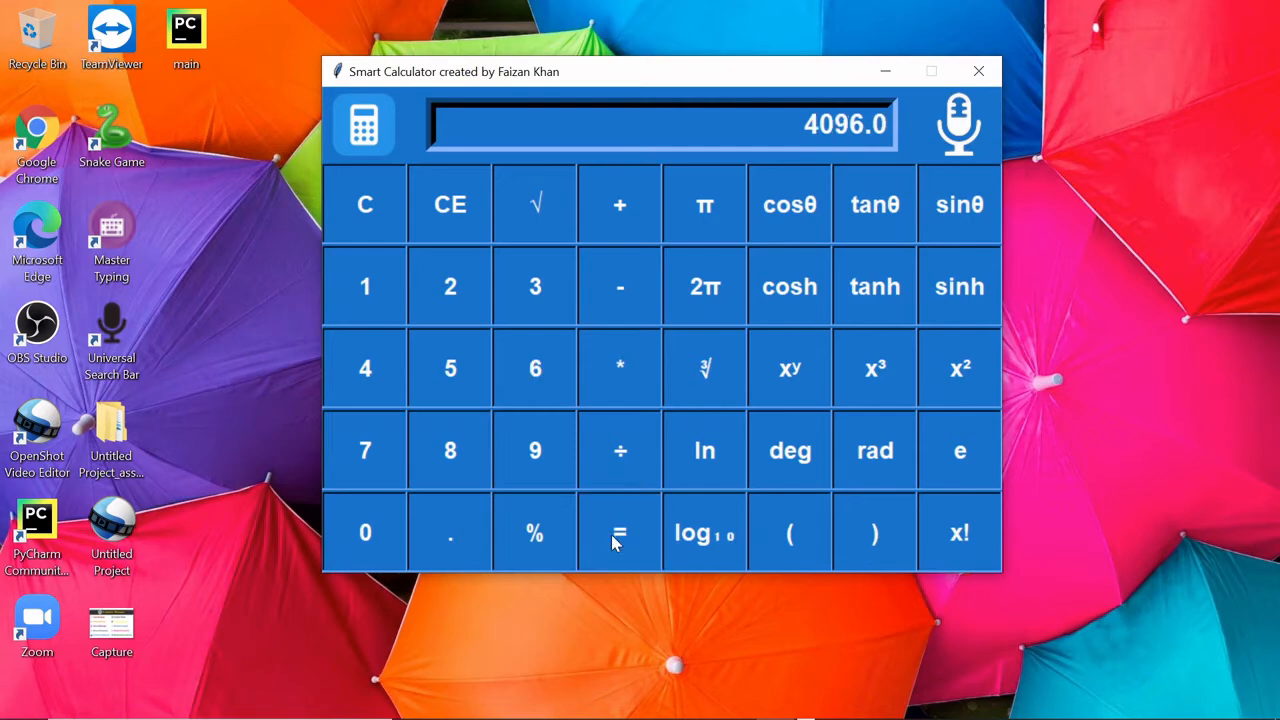
pyautogui.moveTo(704, 532)
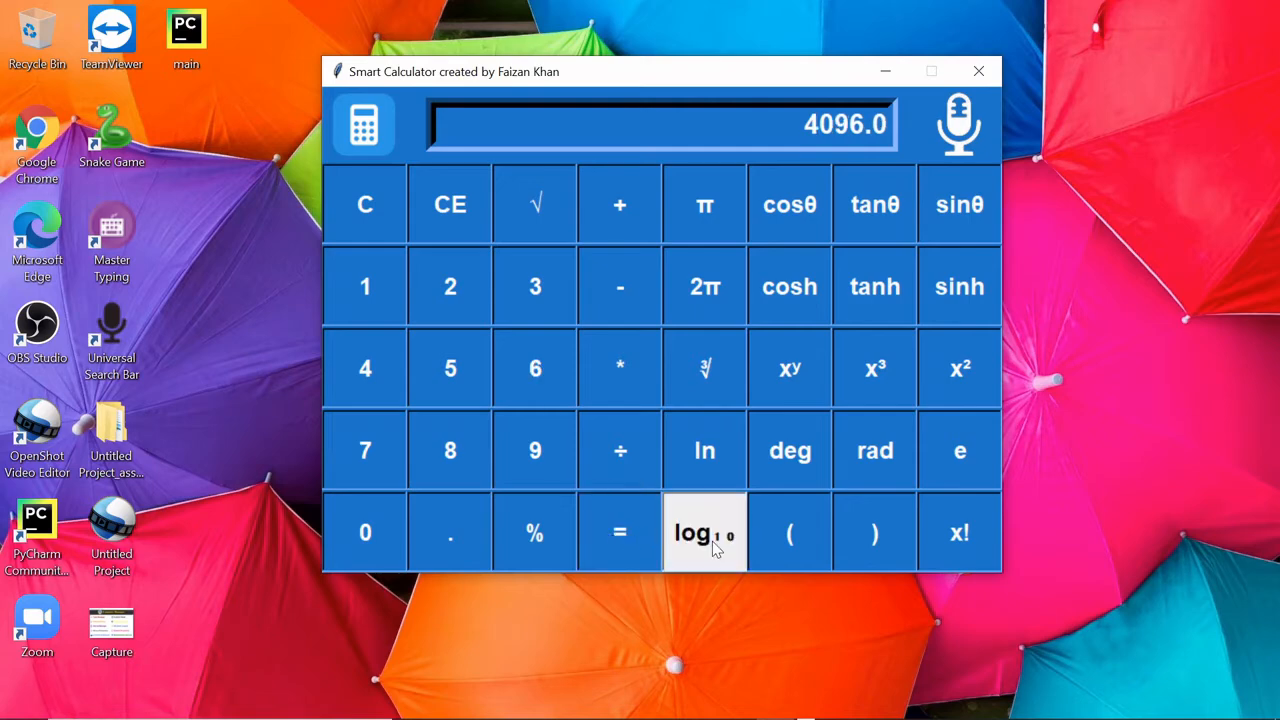
pyautogui.click(704, 532)
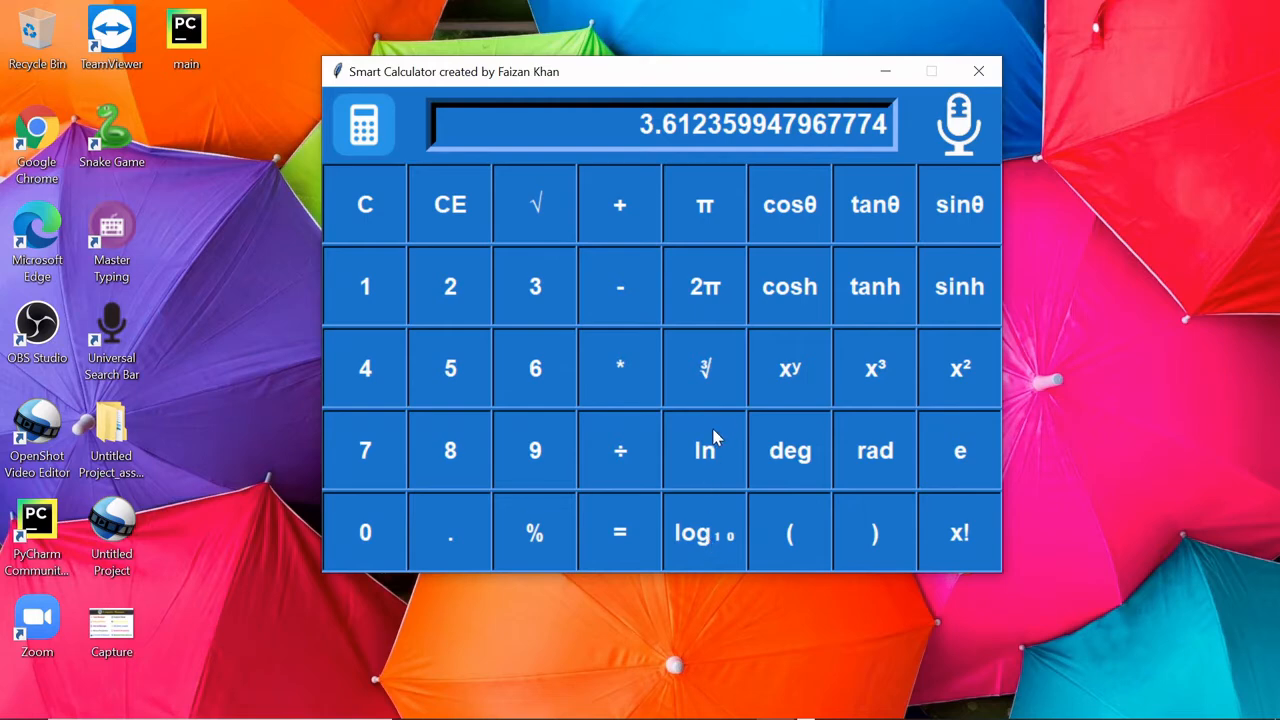
pyautogui.click(704, 450)
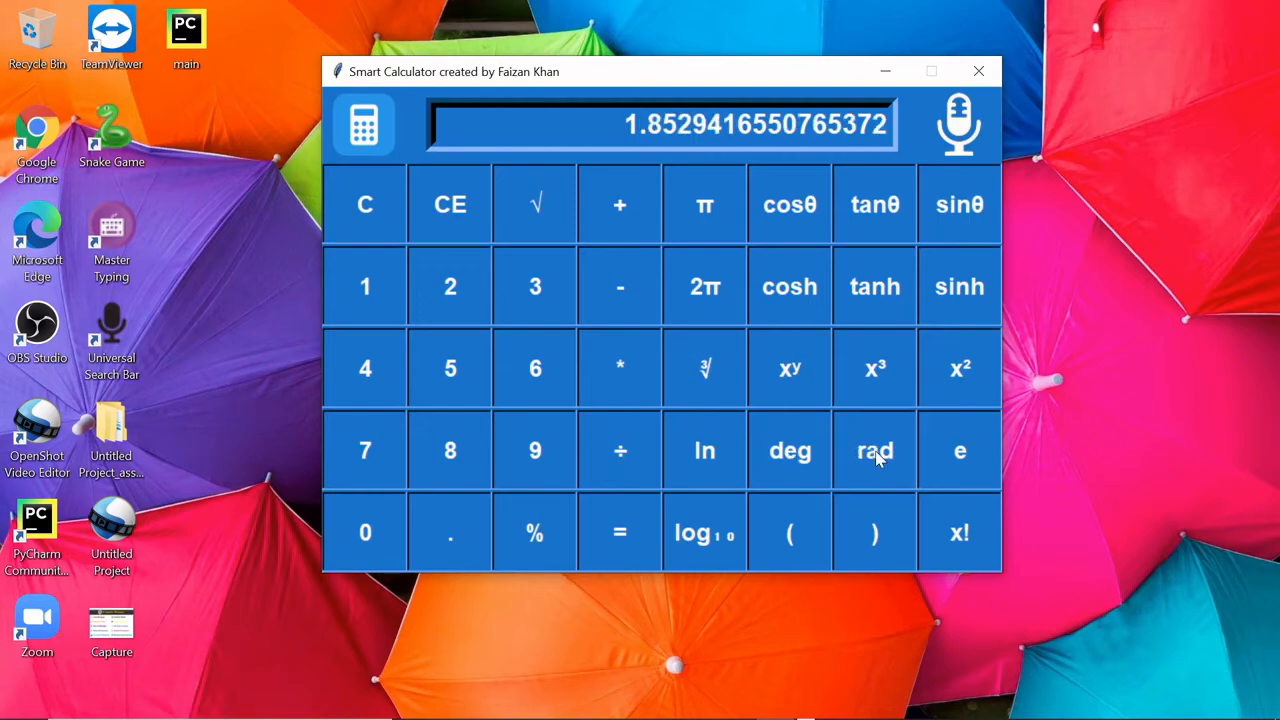
pyautogui.moveTo(448, 204)
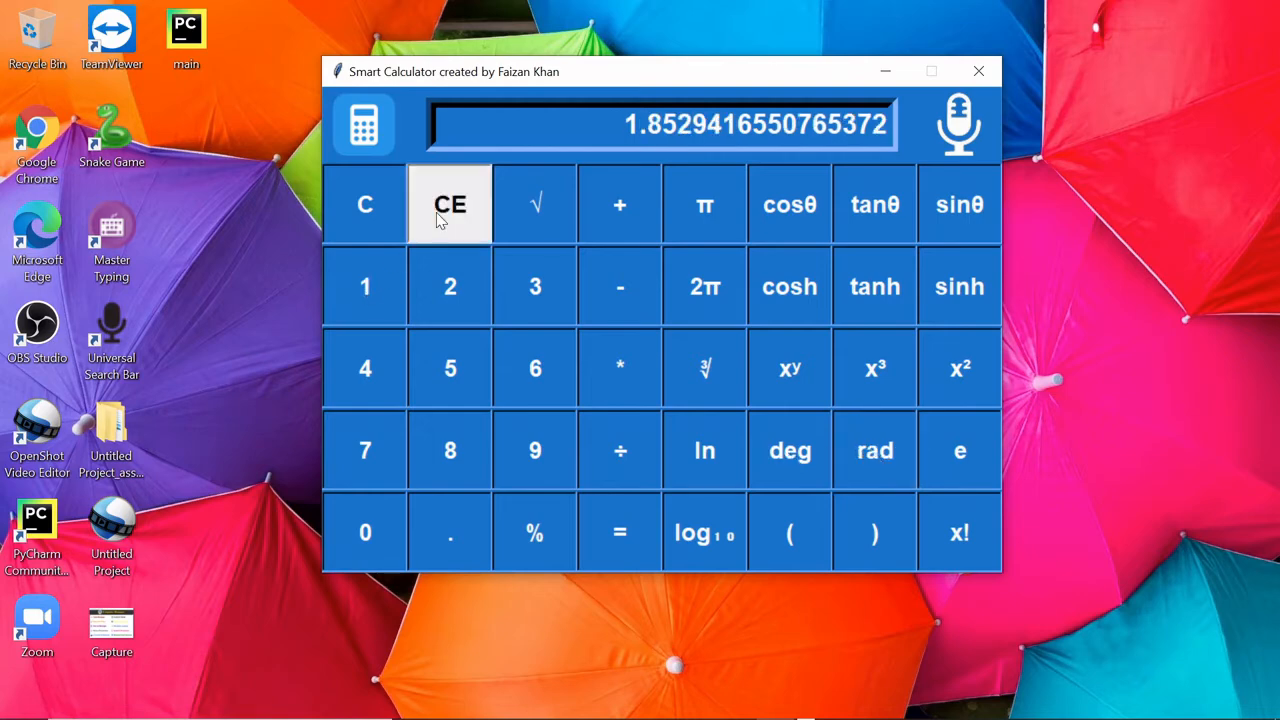
pyautogui.click(448, 204)
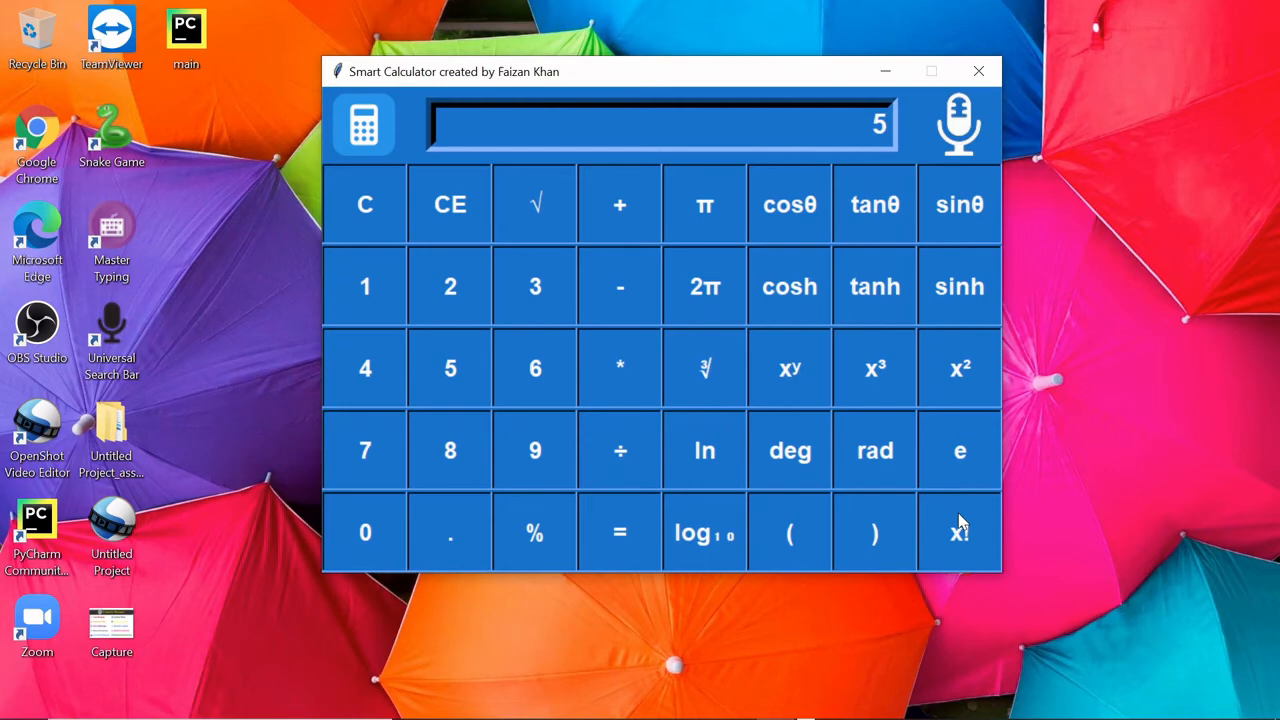
# Build an operation on the number 5 so the display evaluates to 30.0
pyautogui.click(958, 532)
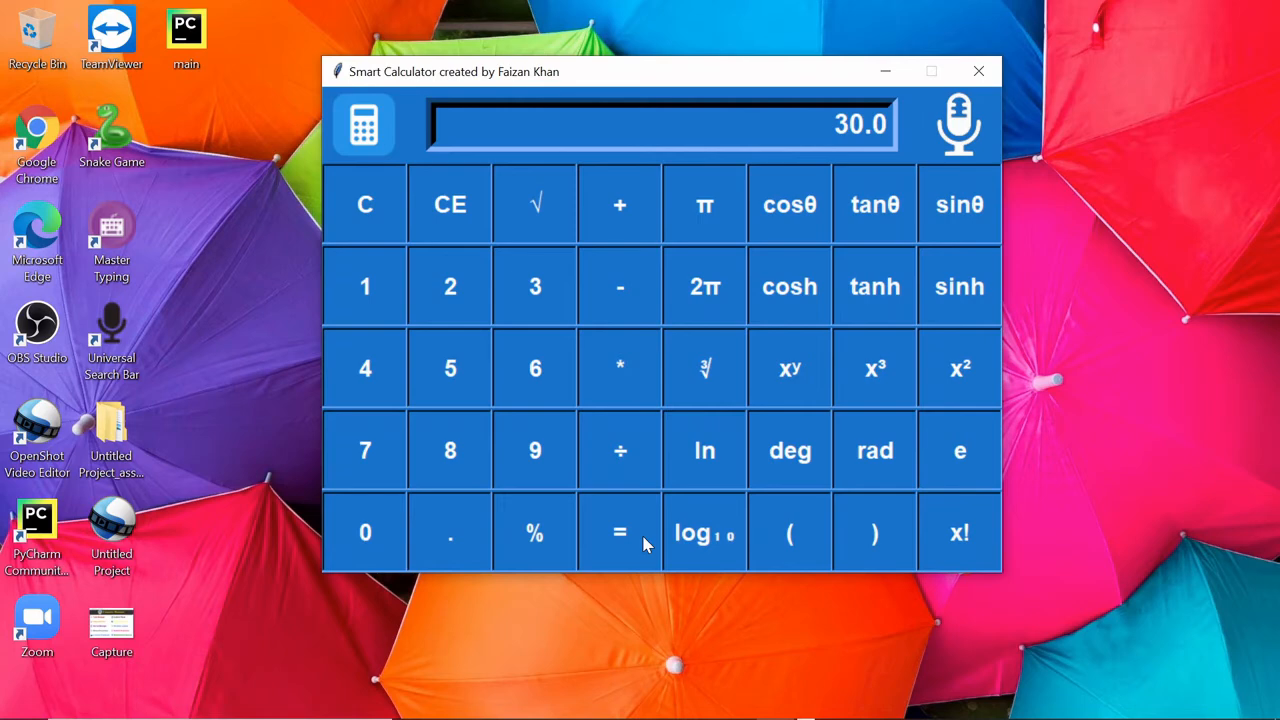
pyautogui.moveTo(920, 216)
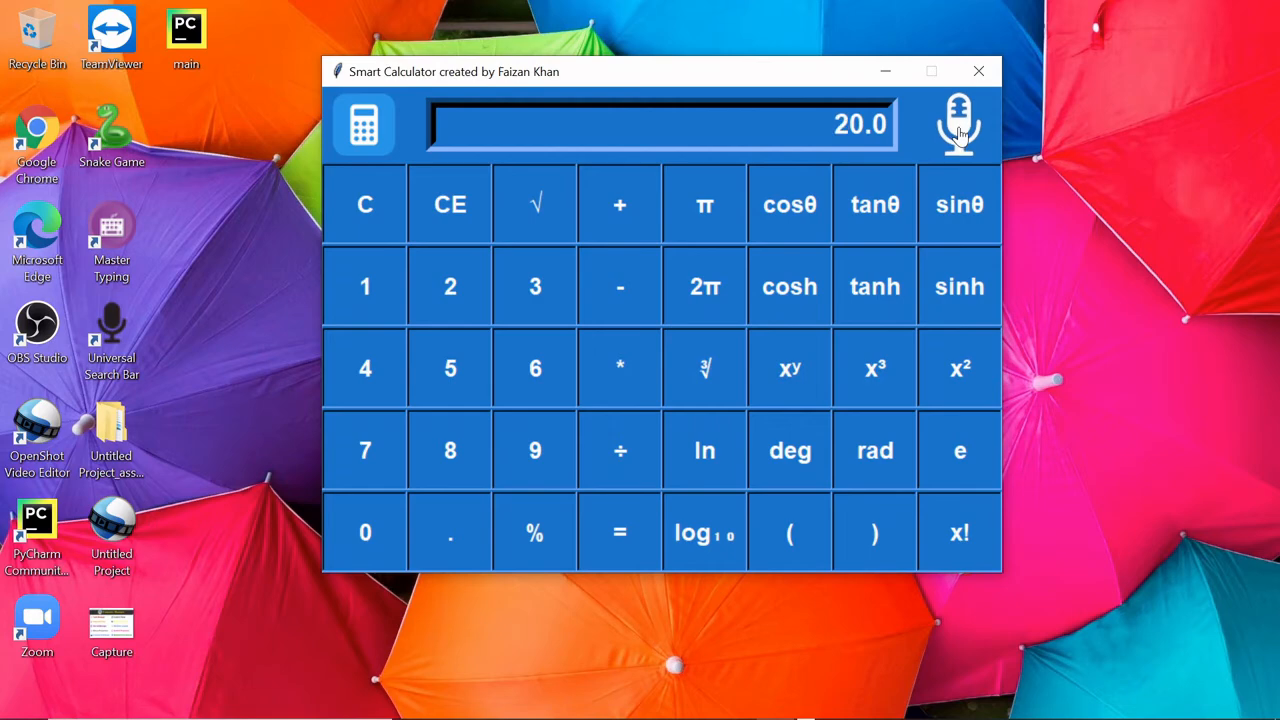
pyautogui.moveTo(958, 130)
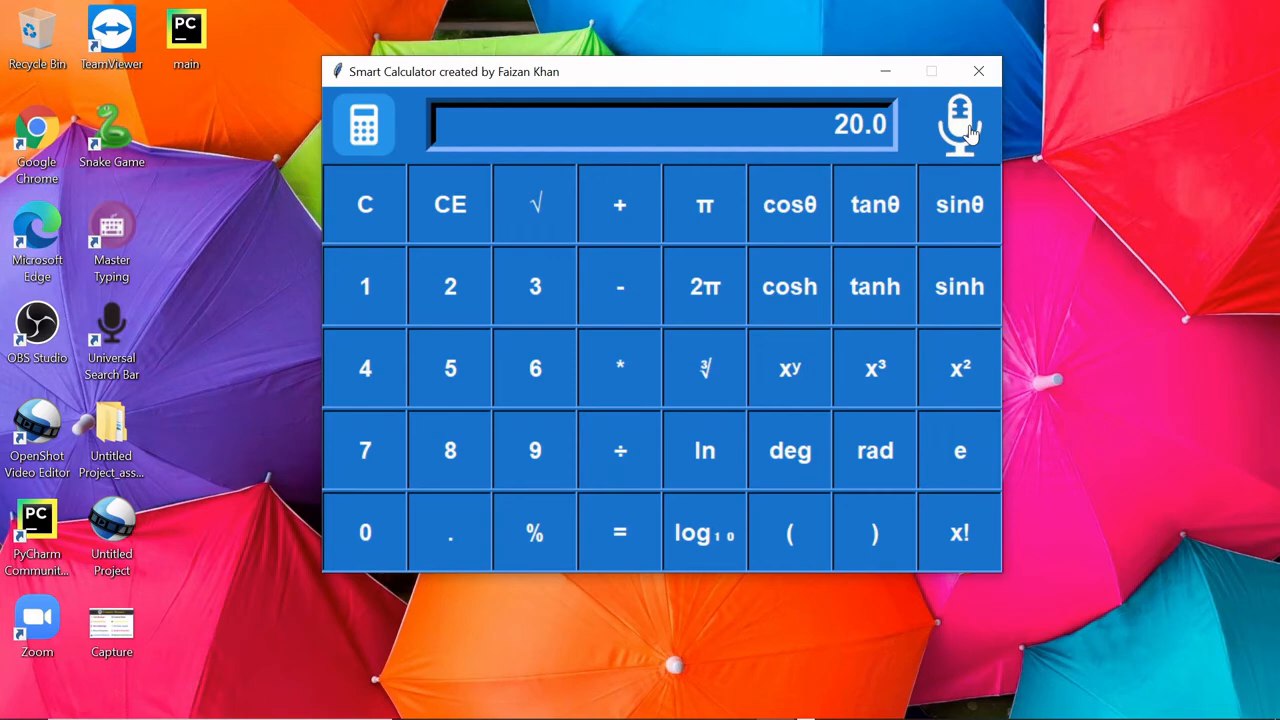
# Start a spoken calculation with the microphone to produce the result 33.0
pyautogui.click(958, 124)
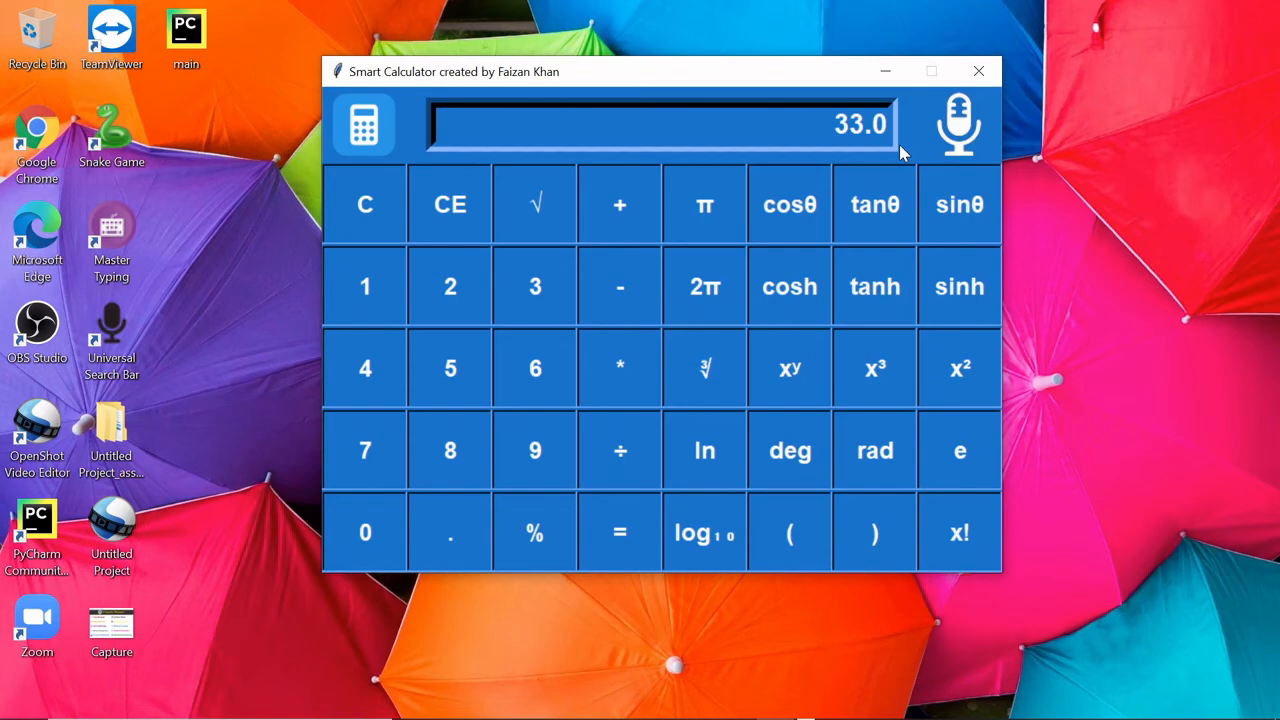
pyautogui.moveTo(960, 144)
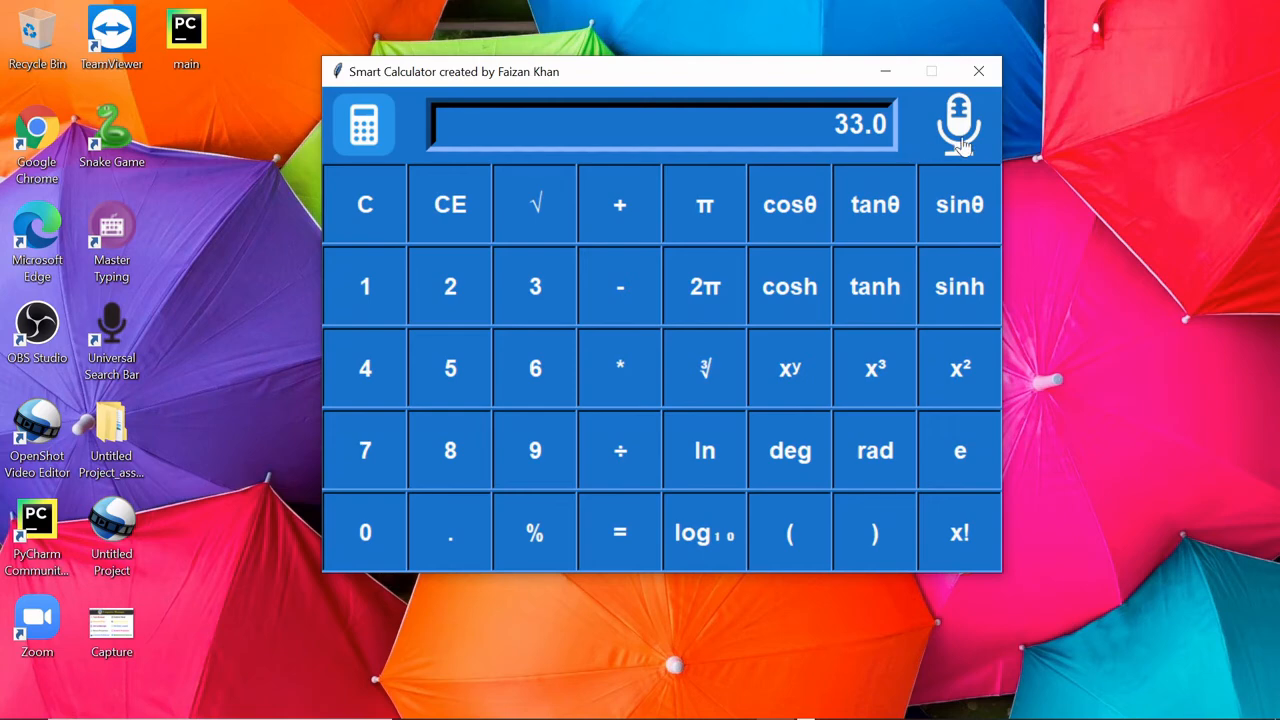
pyautogui.moveTo(960, 140)
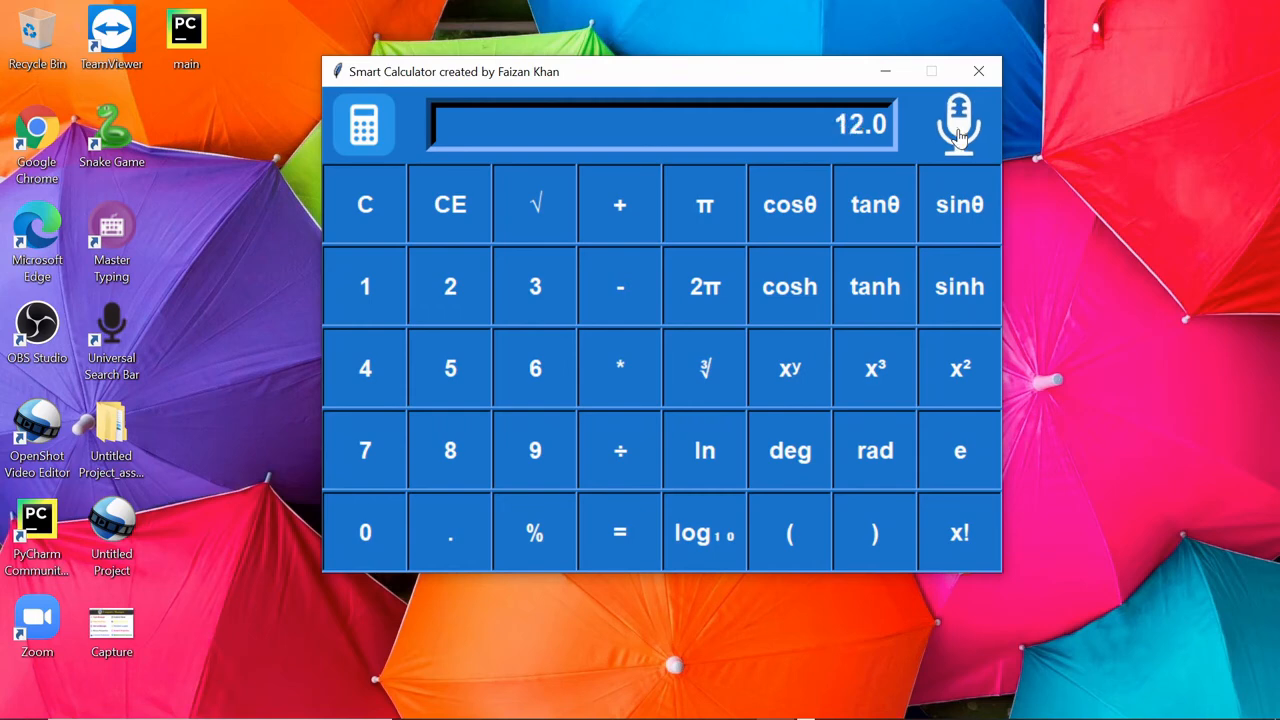
pyautogui.moveTo(958, 130)
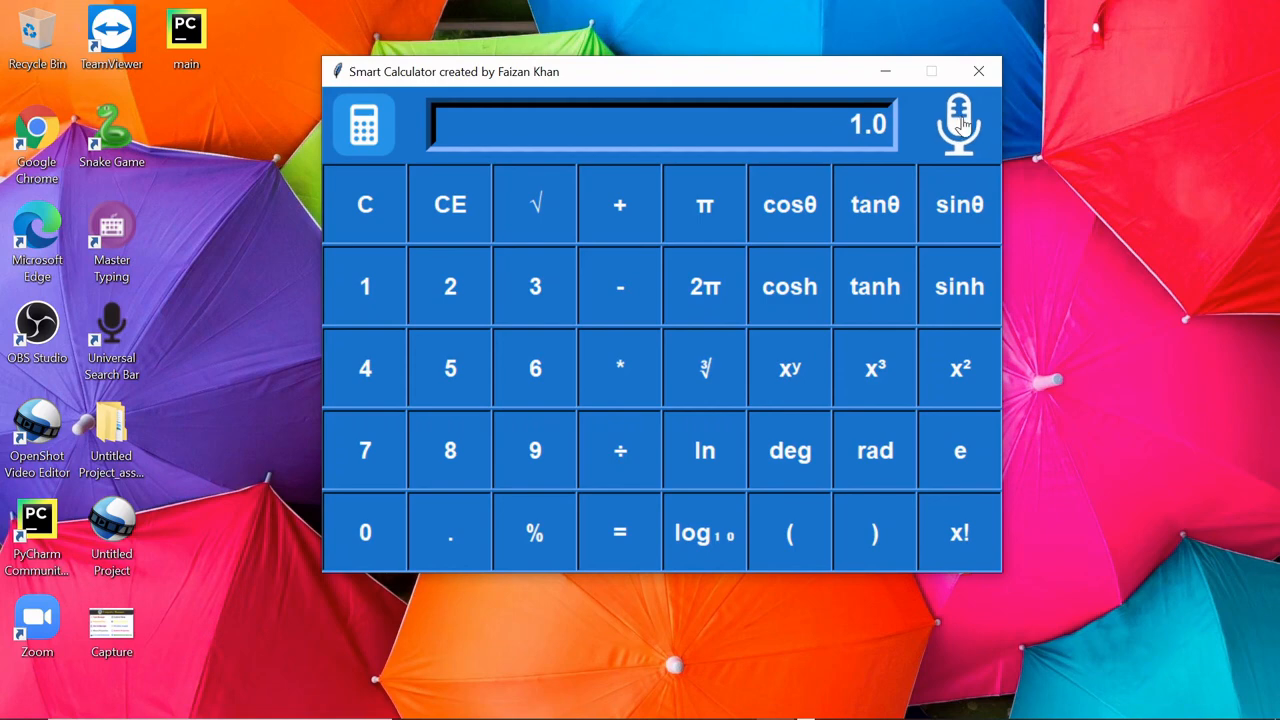
pyautogui.moveTo(768, 418)
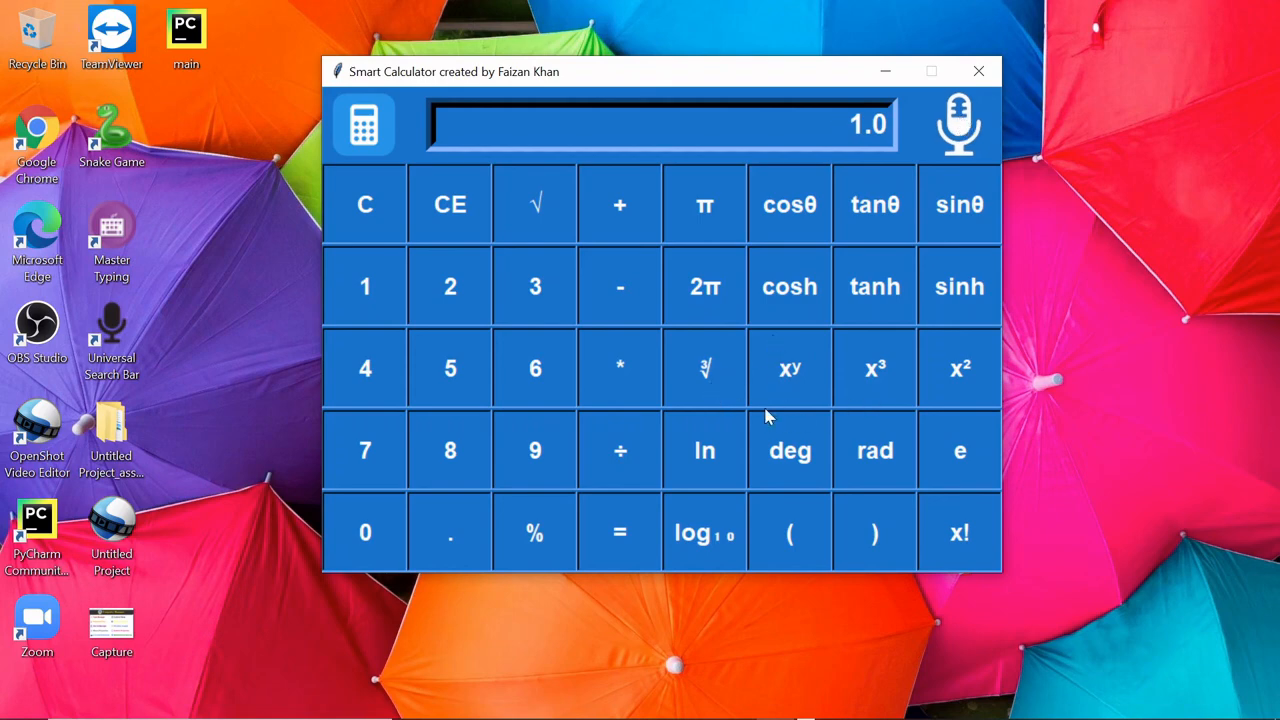
pyautogui.moveTo(688, 412)
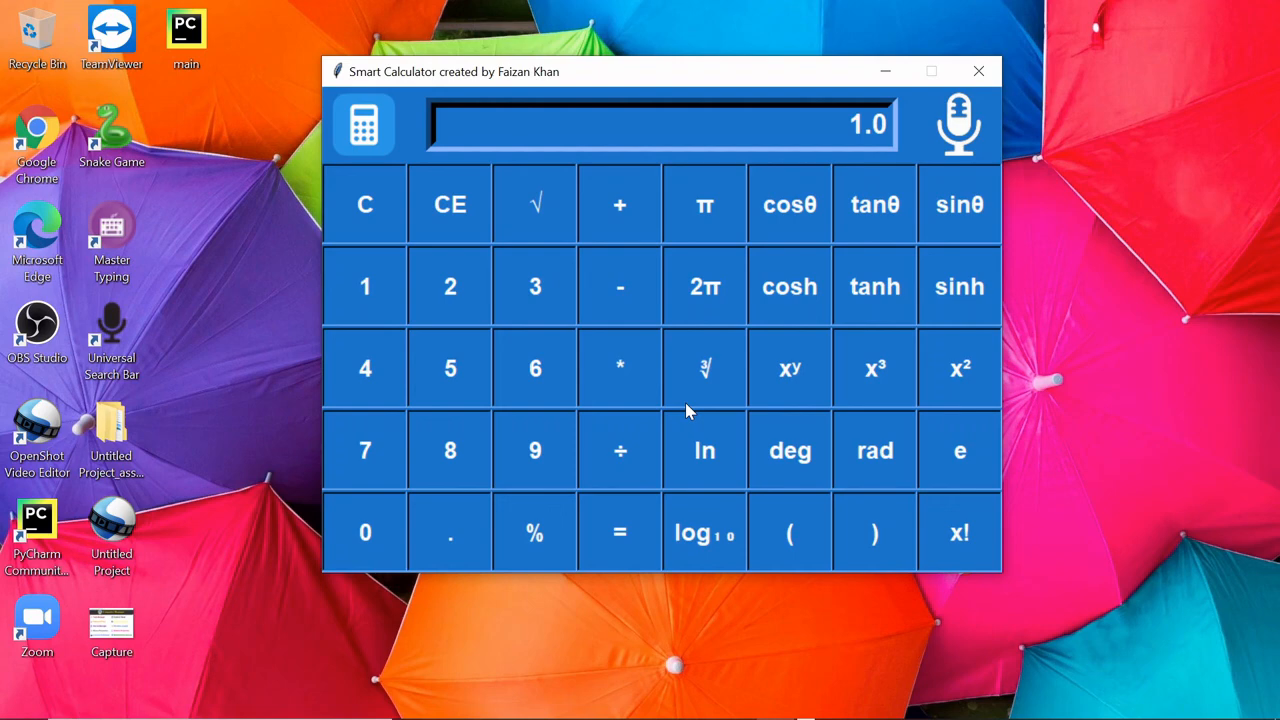
pyautogui.moveTo(710, 390)
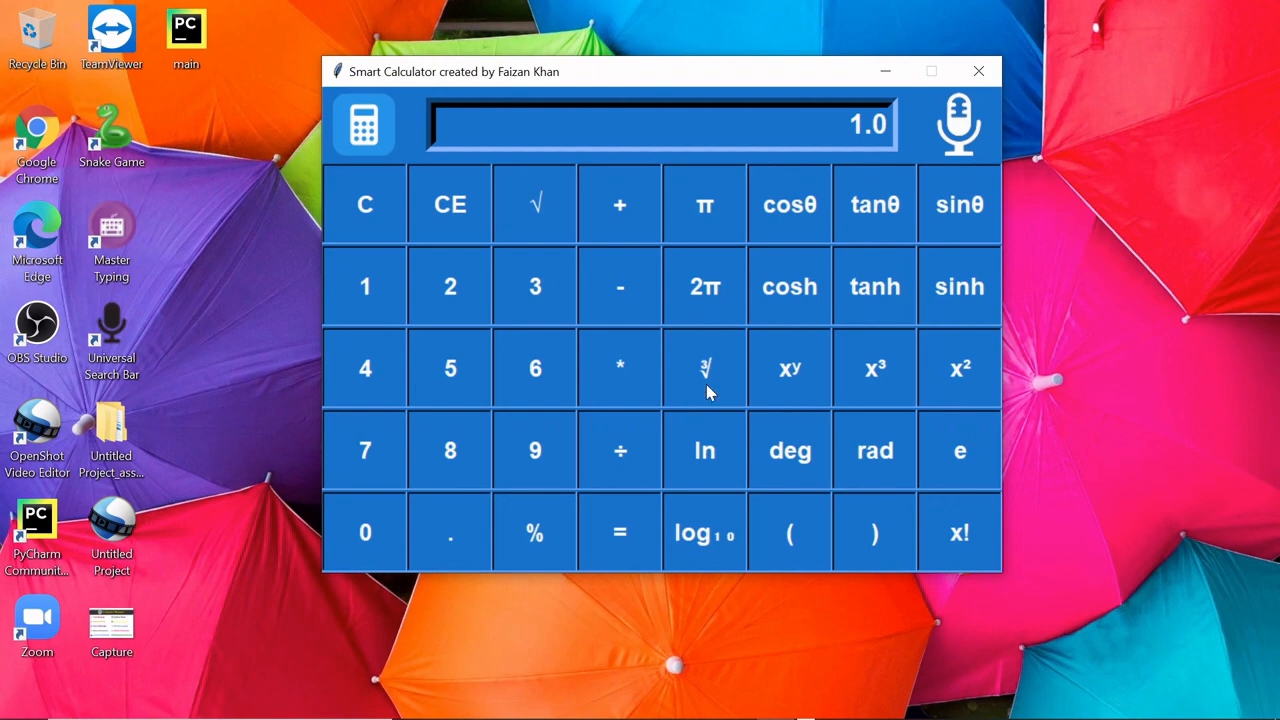
pyautogui.moveTo(620, 468)
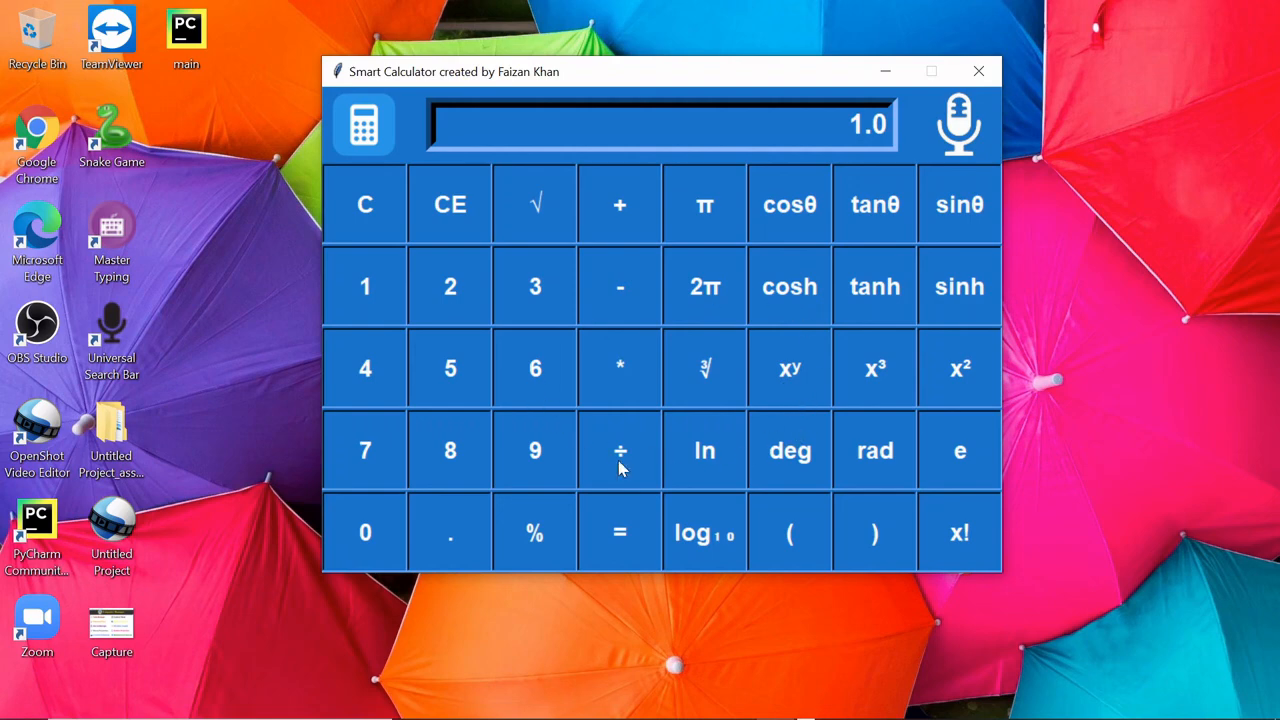
pyautogui.moveTo(584, 420)
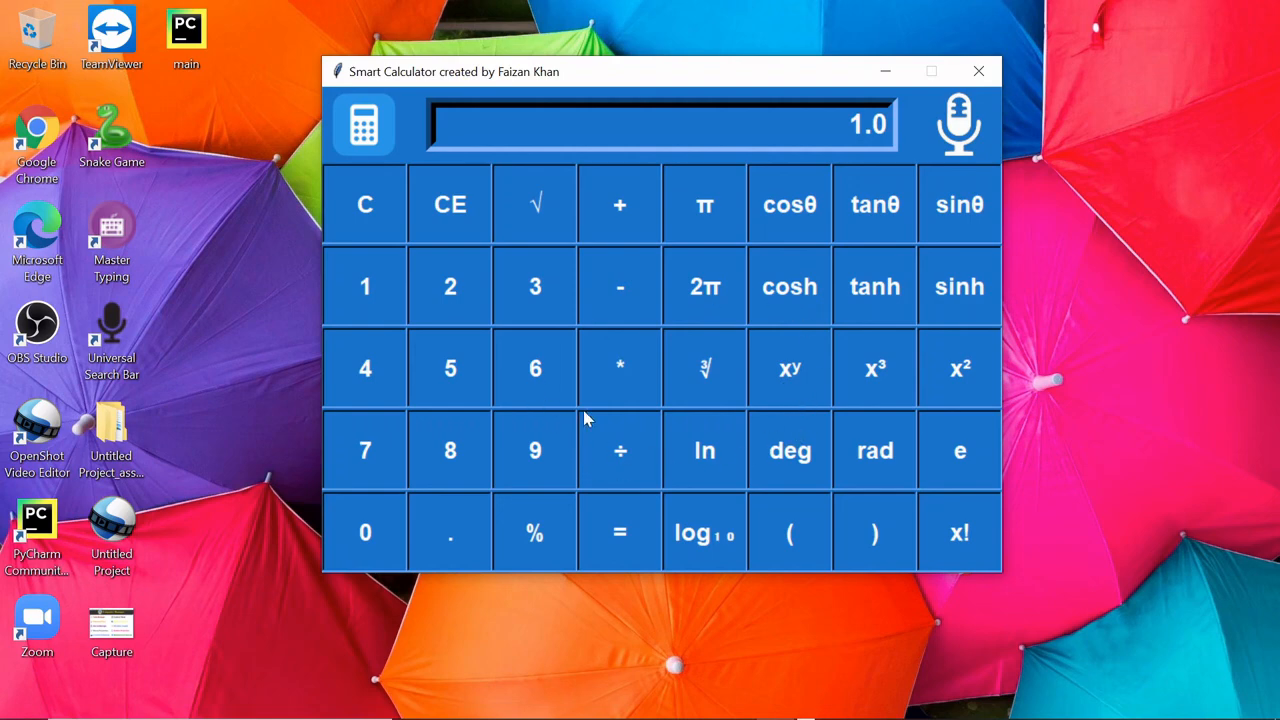